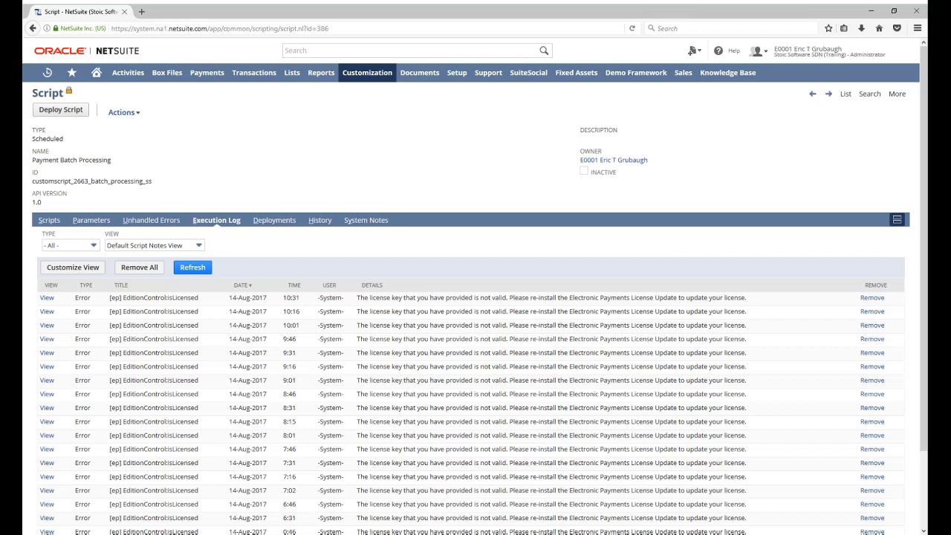
pyautogui.moveTo(239, 147)
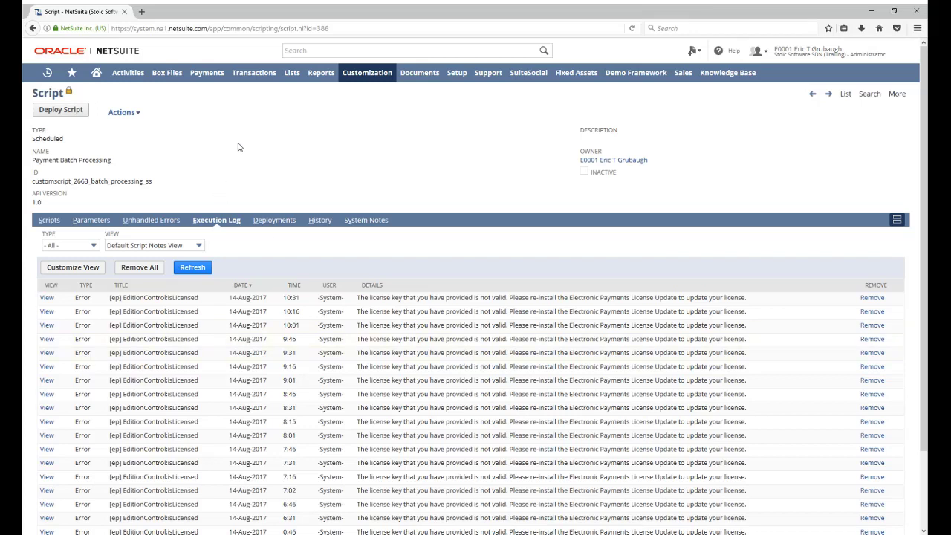
pyautogui.moveTo(184, 156)
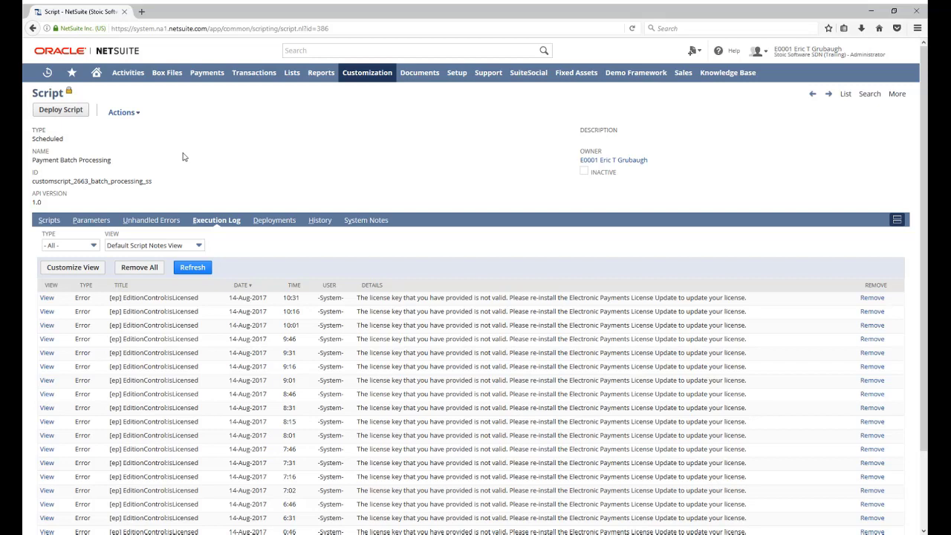
pyautogui.moveTo(181, 256)
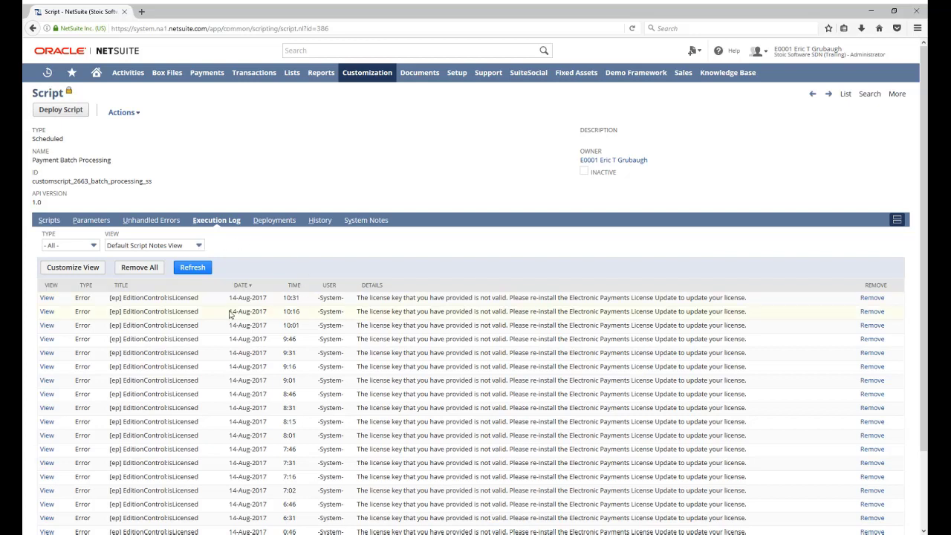
pyautogui.moveTo(324, 352)
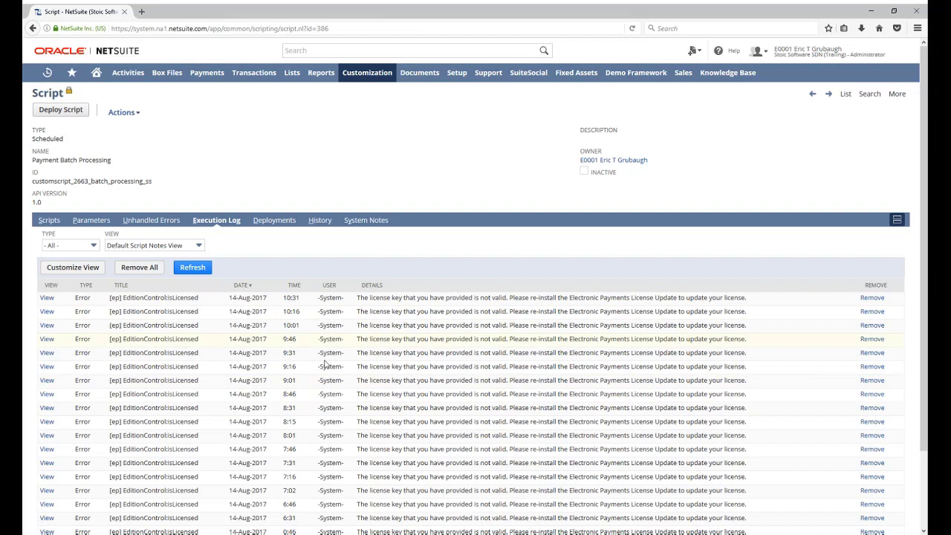
# Customize the current log view and rename its Search Title to 'Past Week'.
pyautogui.click(71, 267)
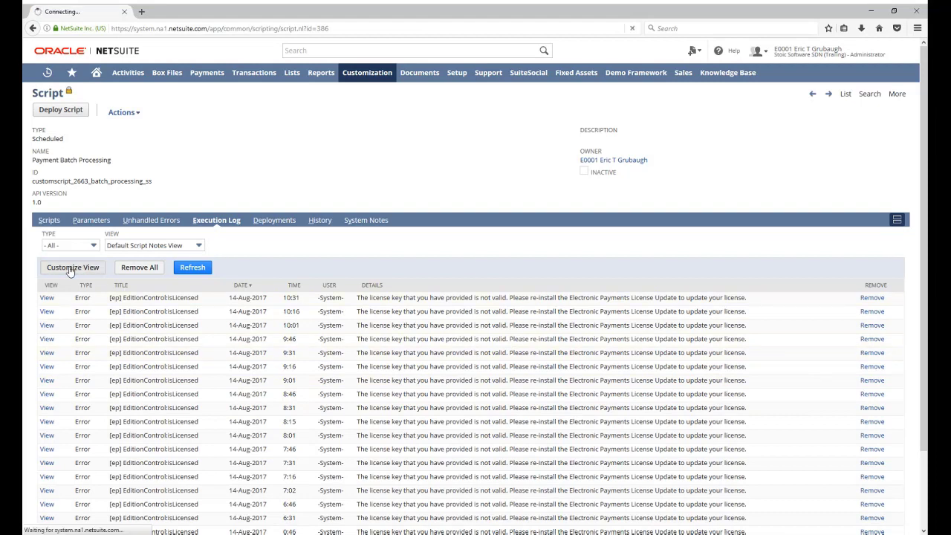
pyautogui.click(73, 267)
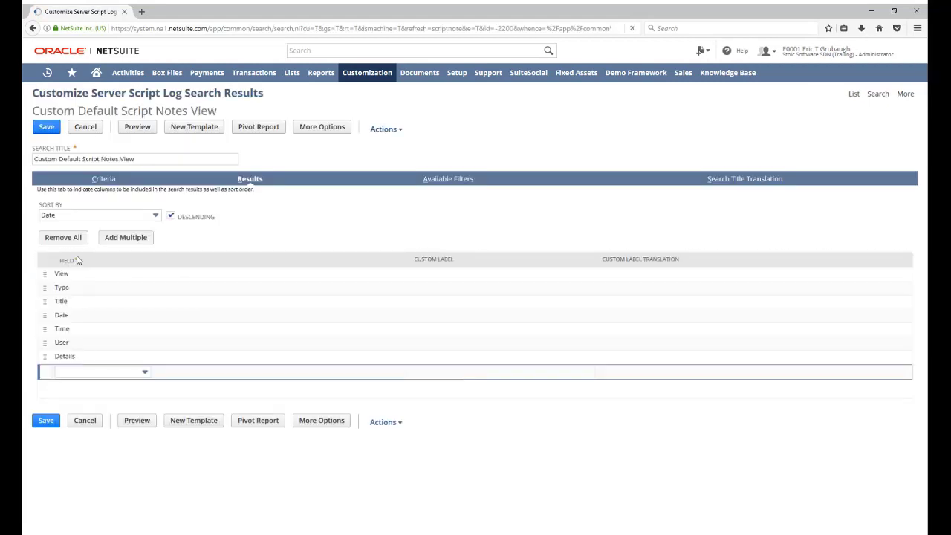
pyautogui.click(89, 371)
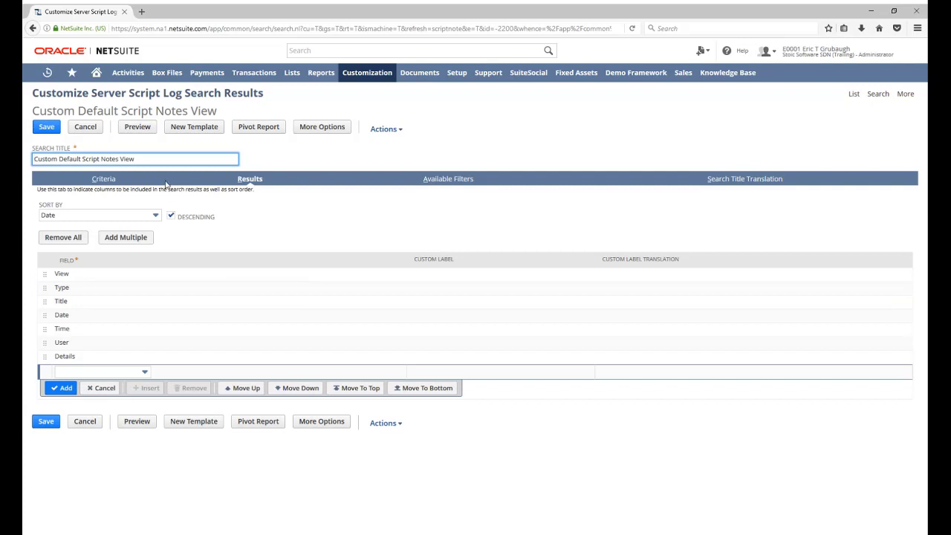
pyautogui.moveTo(166, 170)
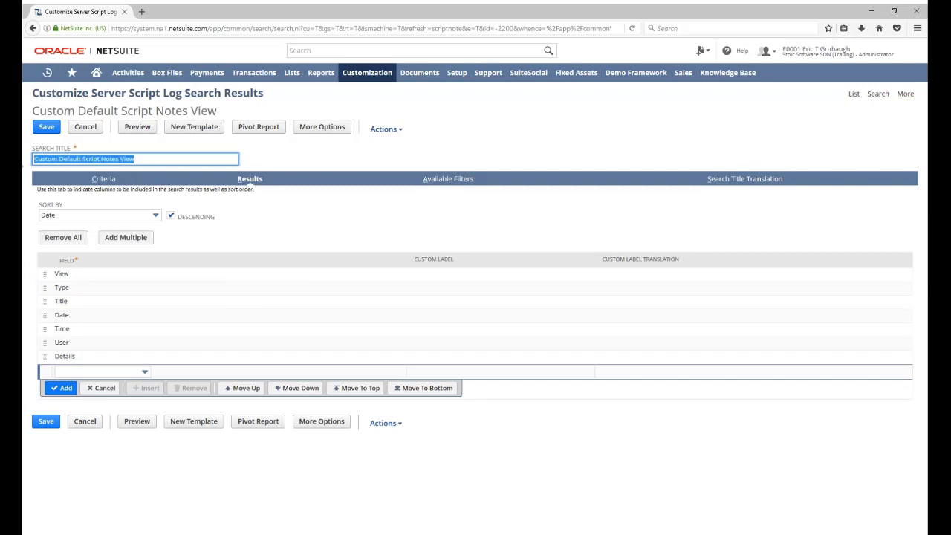
pyautogui.write('Past')
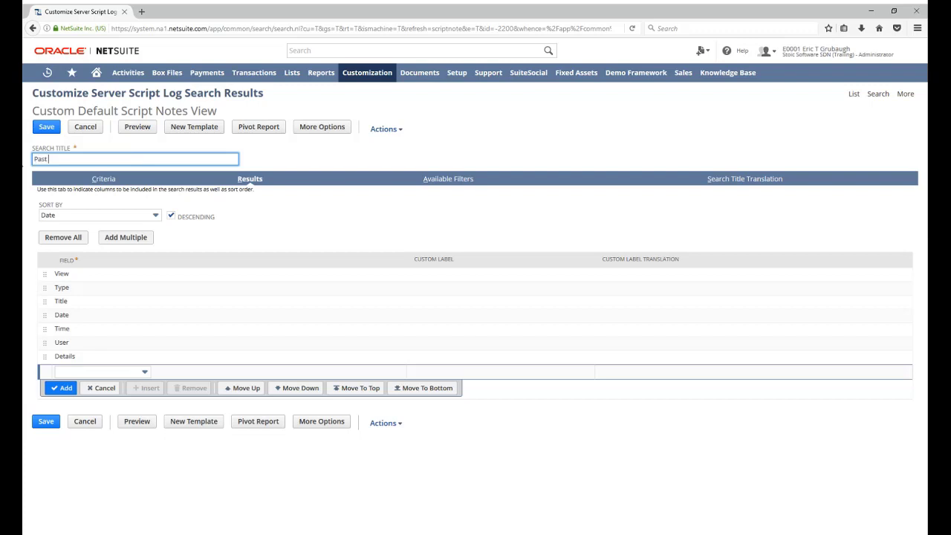
pyautogui.write('Week')
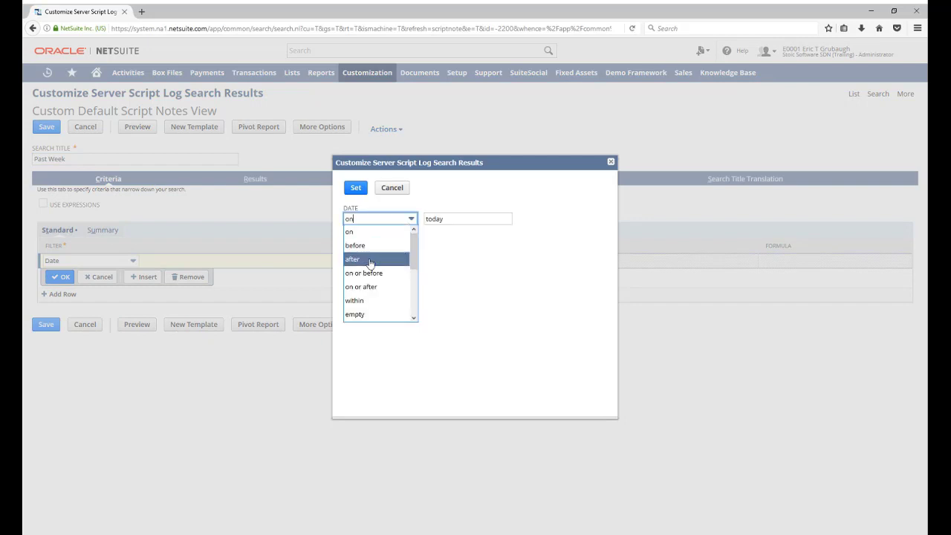
# Filter Date to after same day last week, review result columns, and save the view.
pyautogui.click(352, 259)
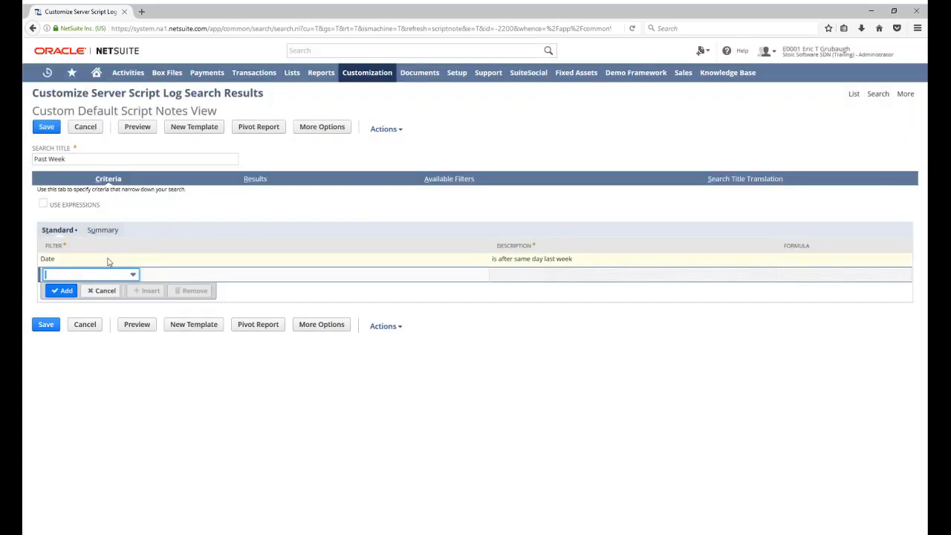
pyautogui.moveTo(122, 266)
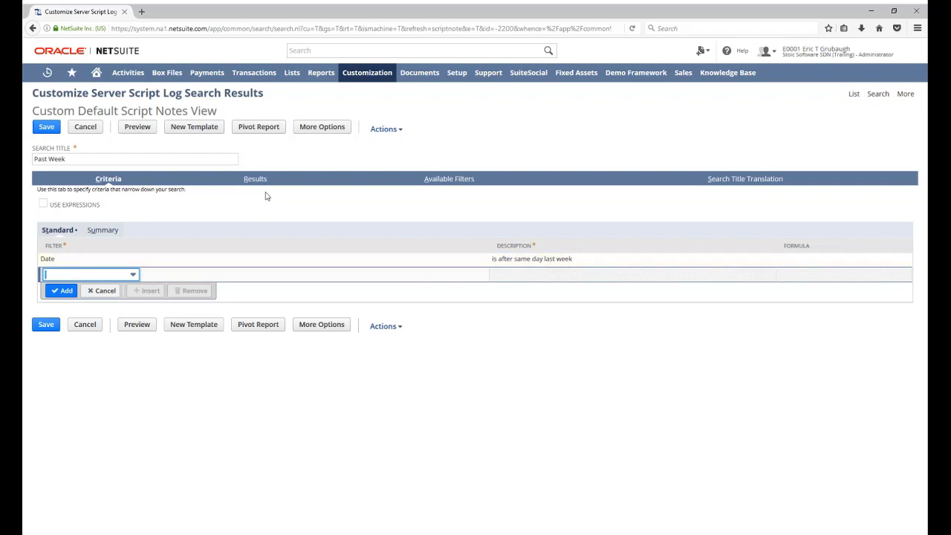
pyautogui.click(250, 178)
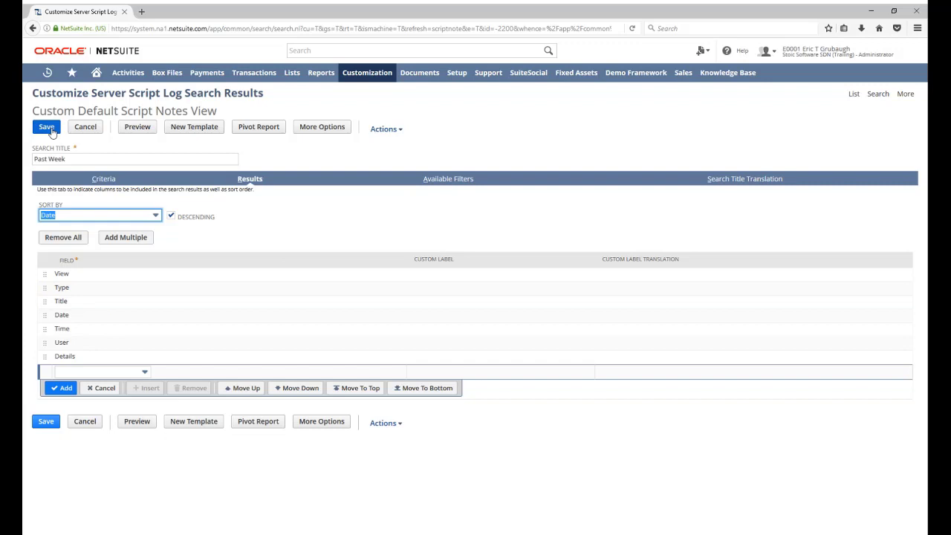
pyautogui.click(46, 127)
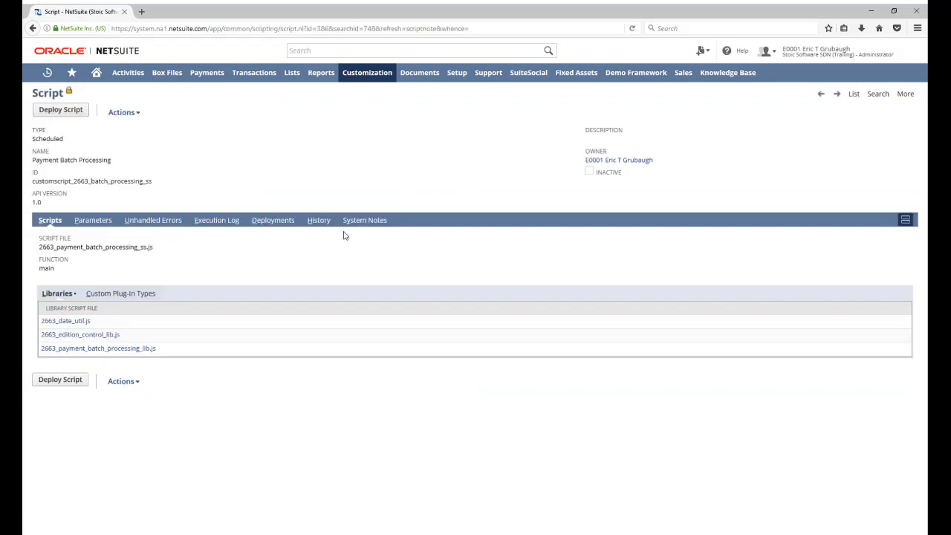
pyautogui.moveTo(225, 220)
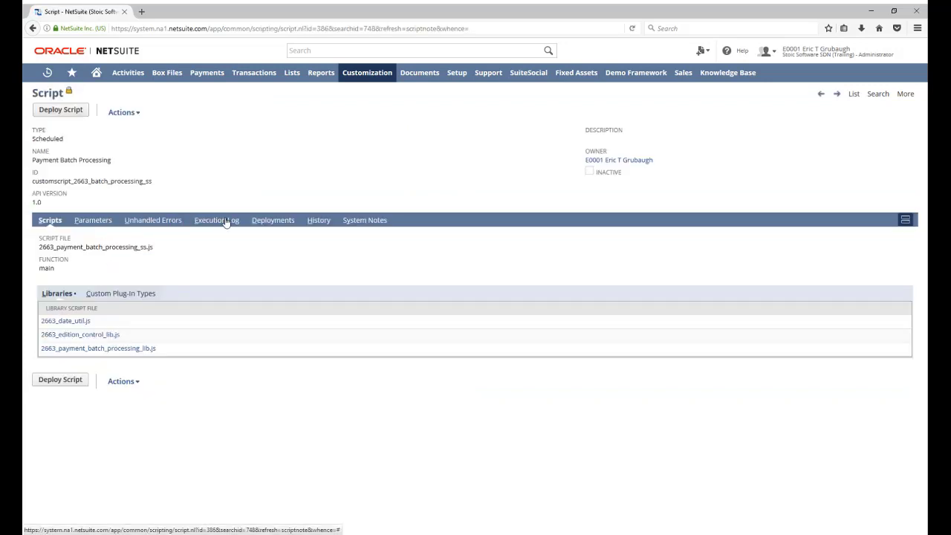
# Try the 2-days and 5-days Script Notes views, then settle on the Past Week view.
pyautogui.click(217, 220)
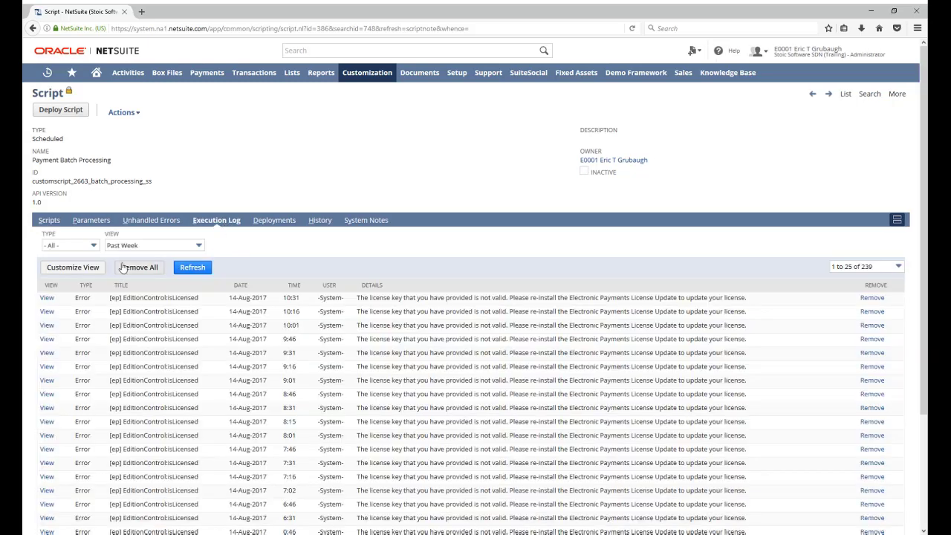
pyautogui.click(155, 245)
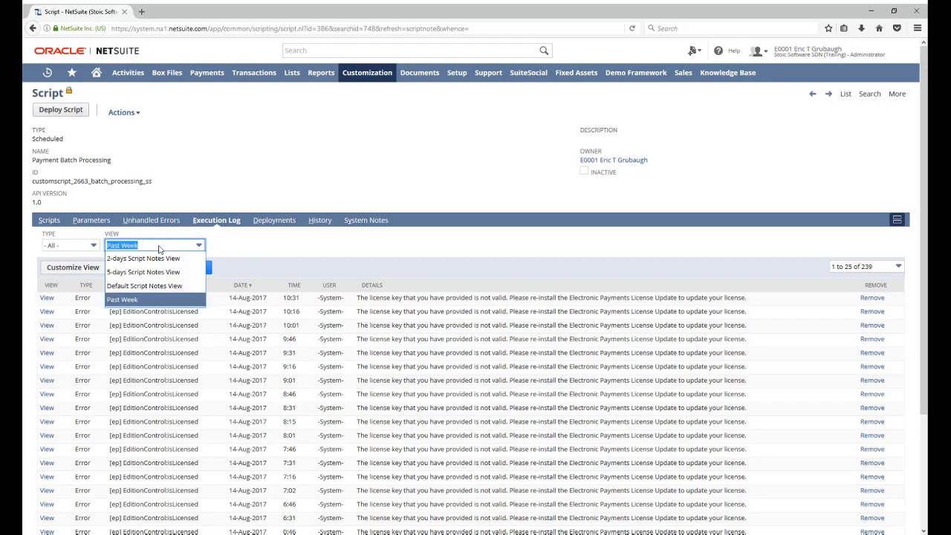
pyautogui.moveTo(143, 272)
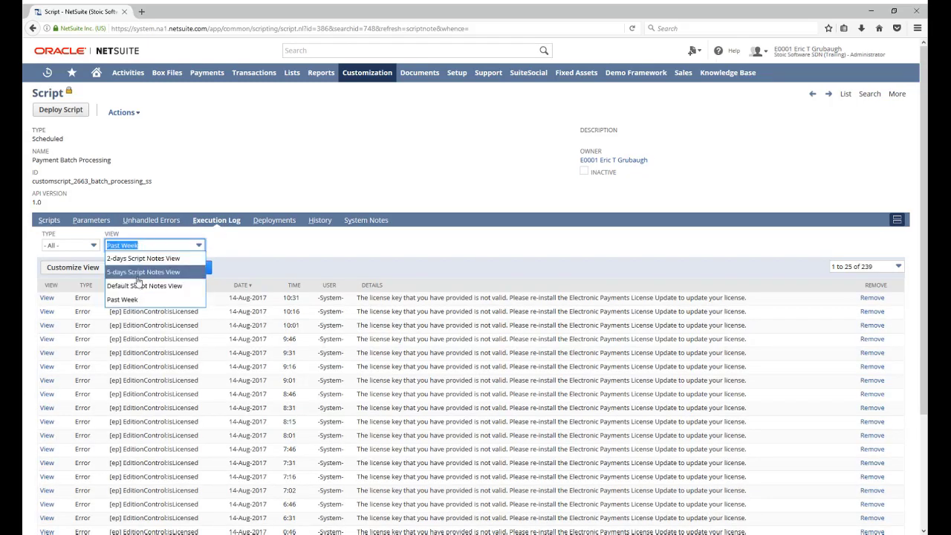
pyautogui.moveTo(143, 259)
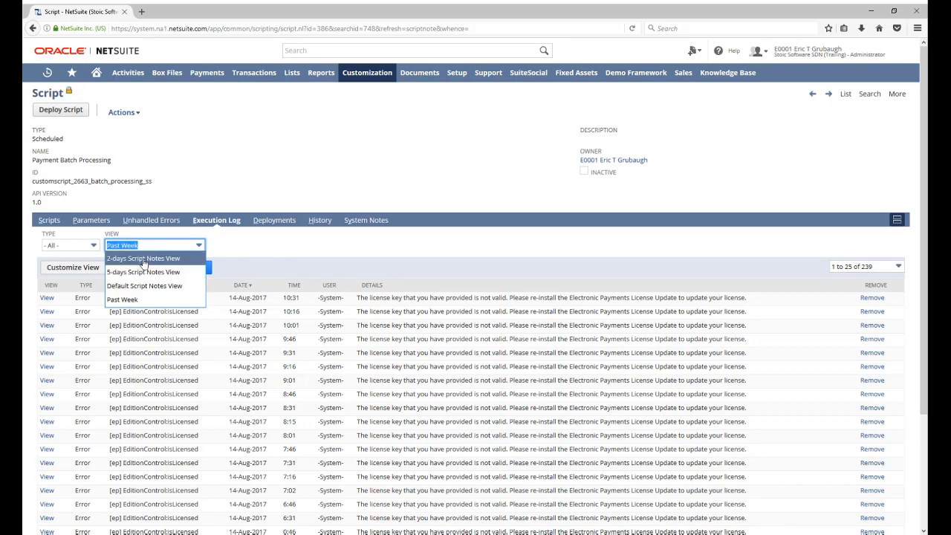
pyautogui.click(142, 259)
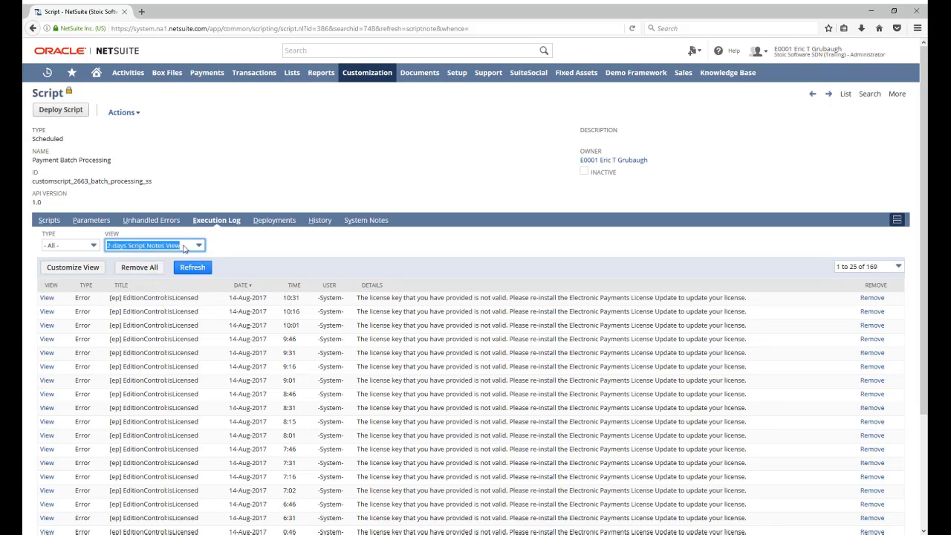
pyautogui.click(196, 245)
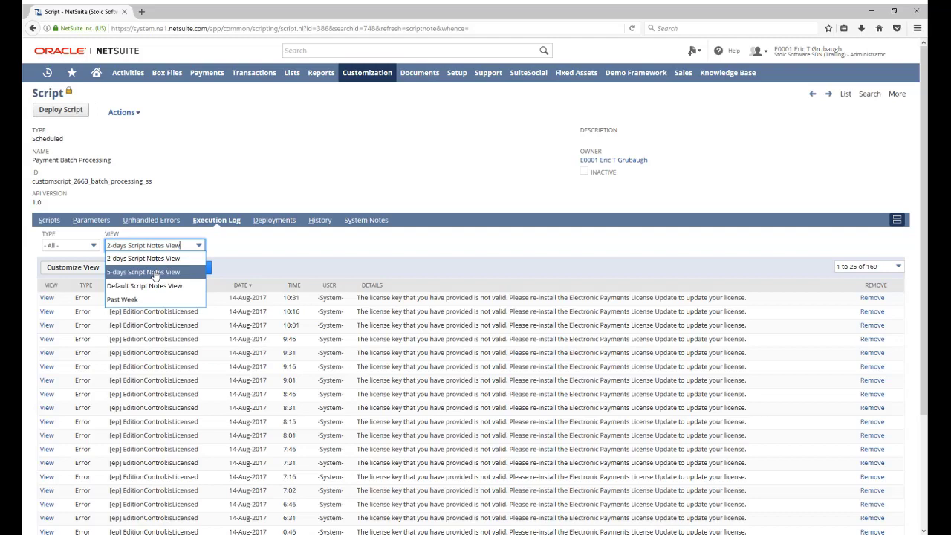
pyautogui.click(142, 272)
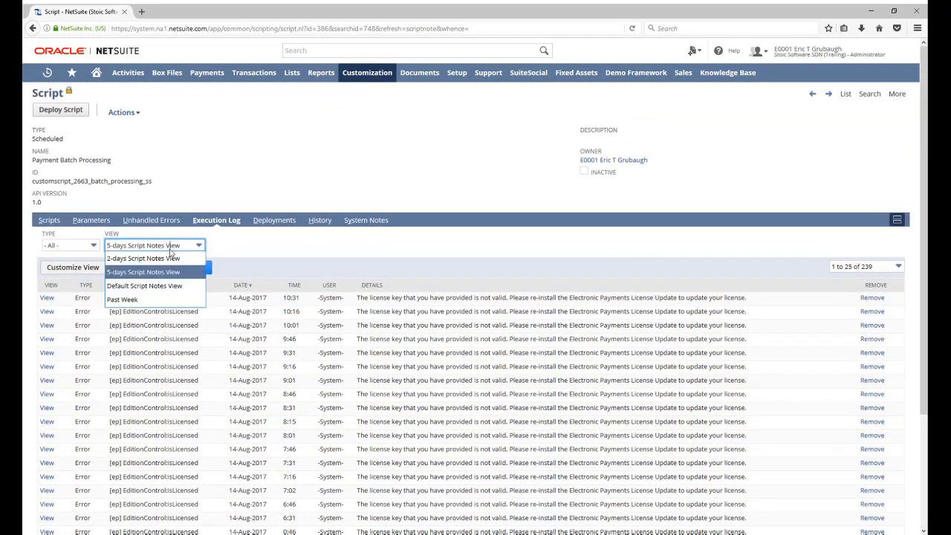
pyautogui.click(122, 300)
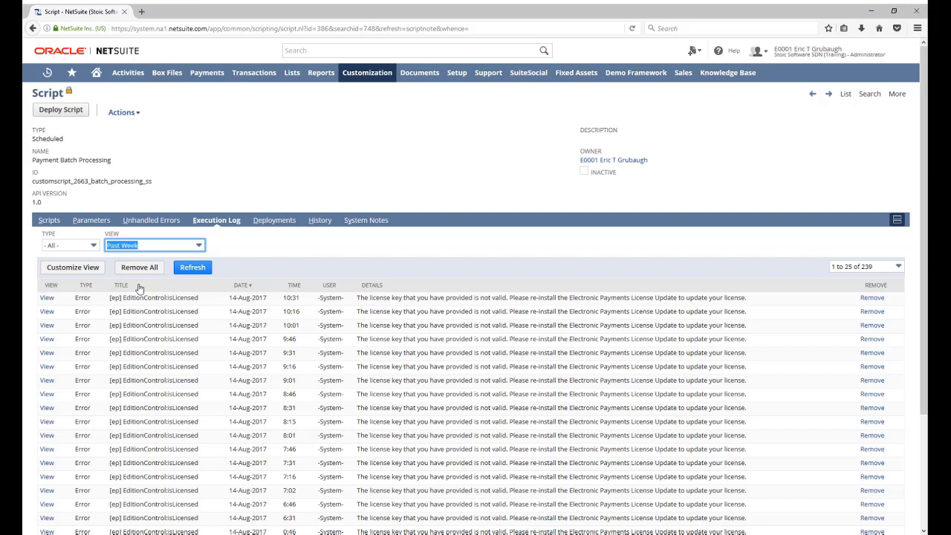
pyautogui.moveTo(267, 98)
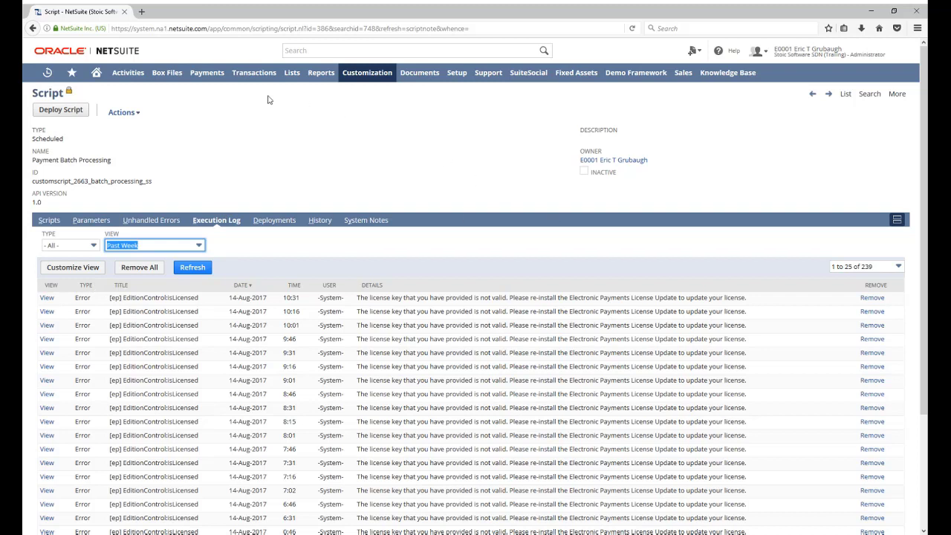
pyautogui.moveTo(291, 89)
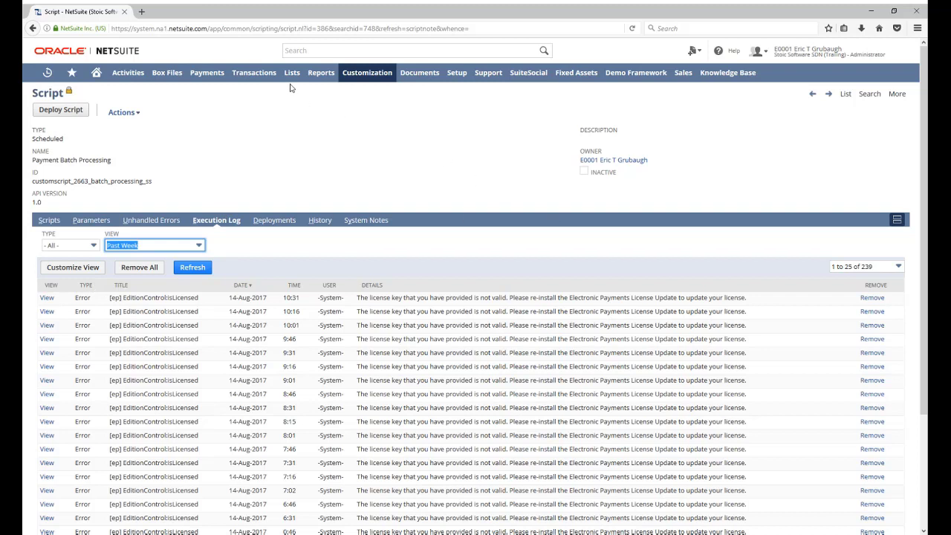
# Create a new saved search and choose Server Script Log as its record type.
pyautogui.click(285, 71)
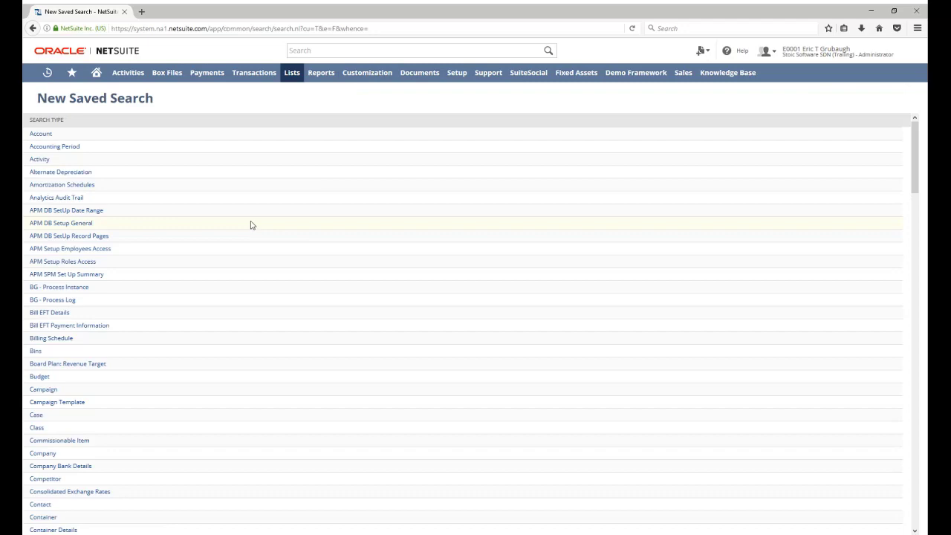
pyautogui.scroll(-3)
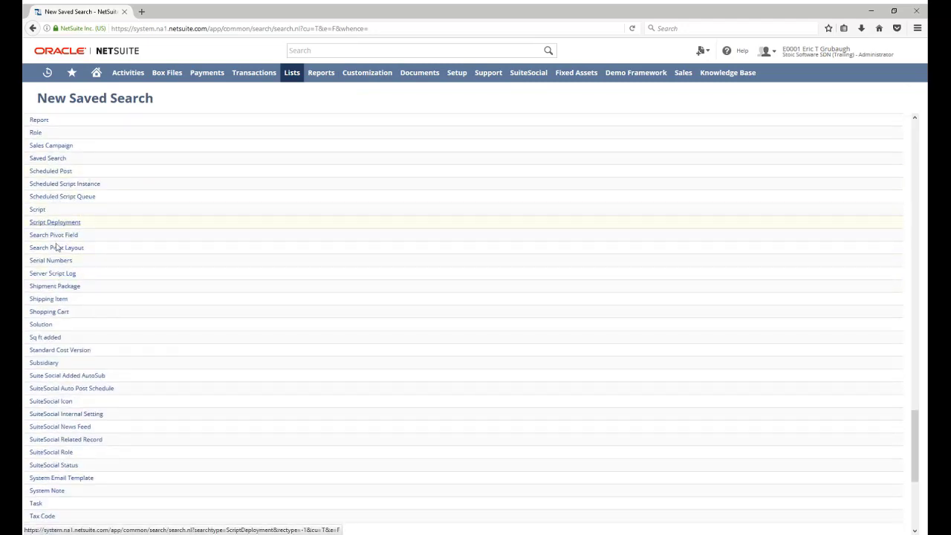
pyautogui.moveTo(51, 273)
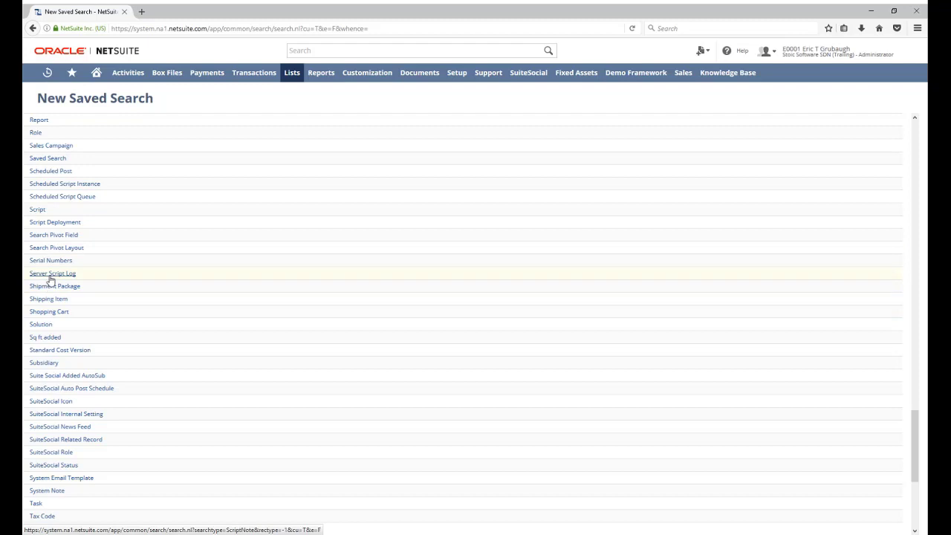
pyautogui.moveTo(104, 281)
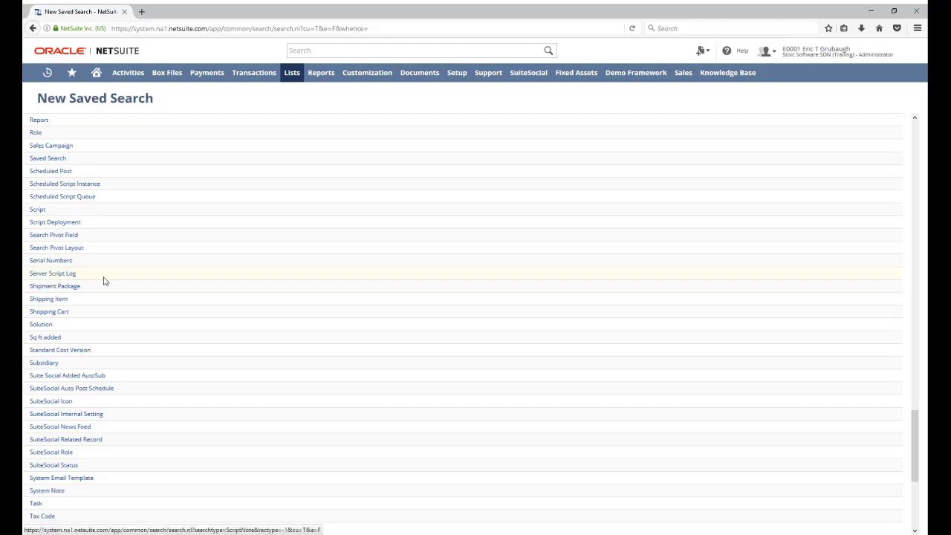
pyautogui.click(52, 274)
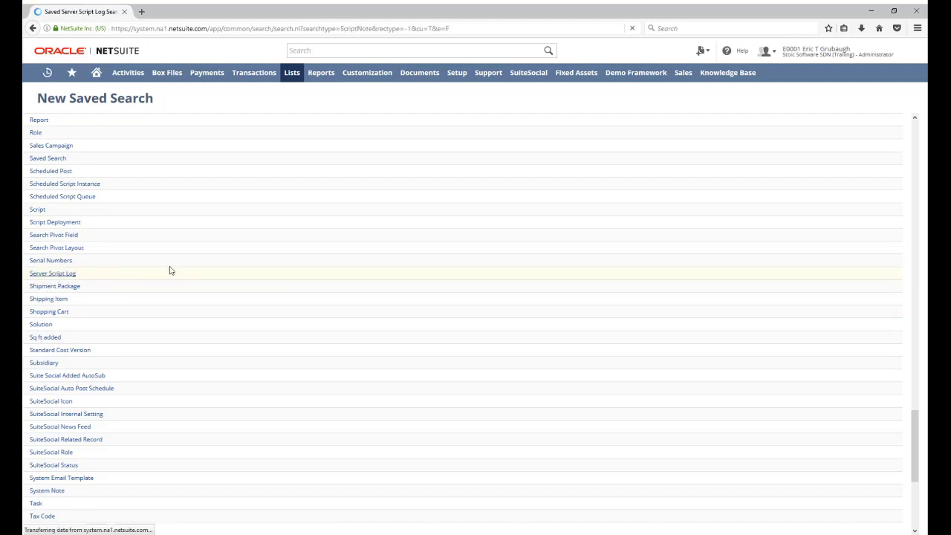
# Review the Server Script Log search form, then navigate to Customization > Scripting > Script Execution Logs.
pyautogui.click(54, 273)
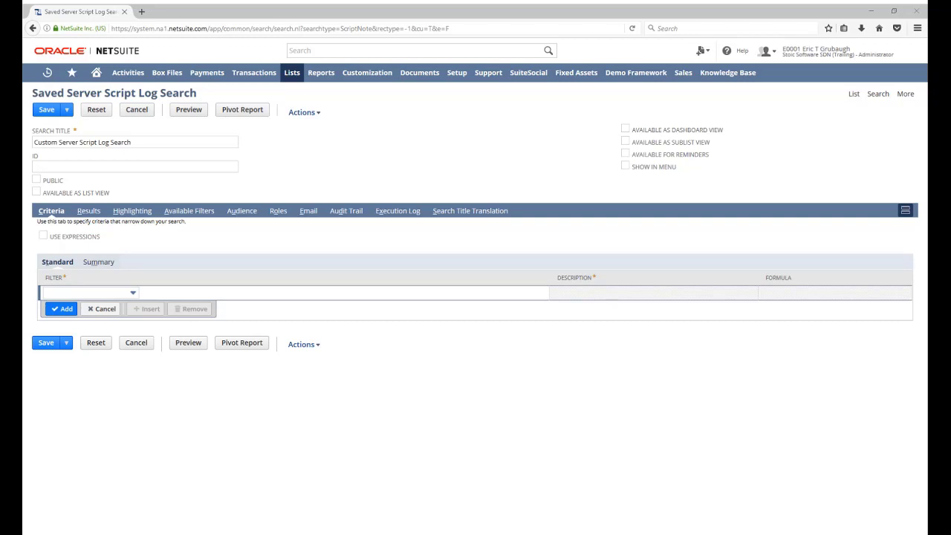
pyautogui.click(365, 71)
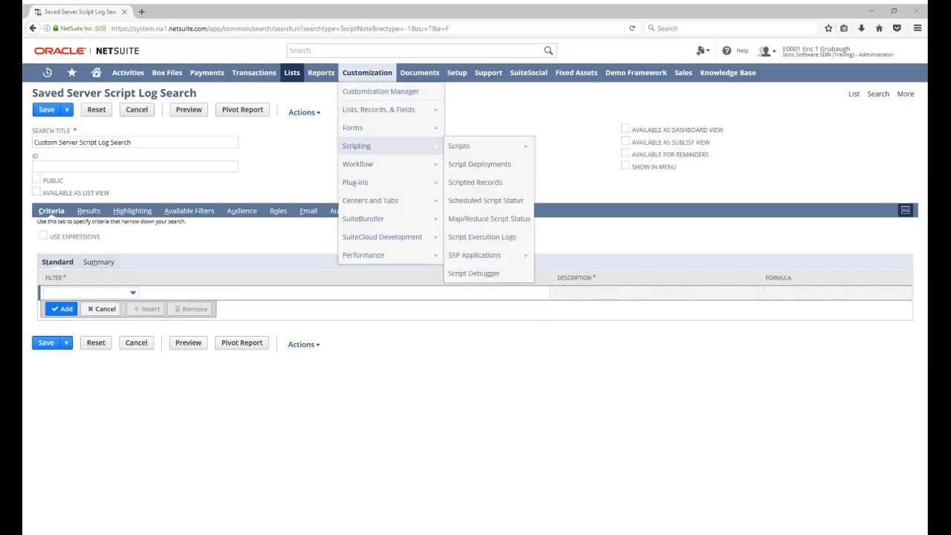
pyautogui.moveTo(481, 236)
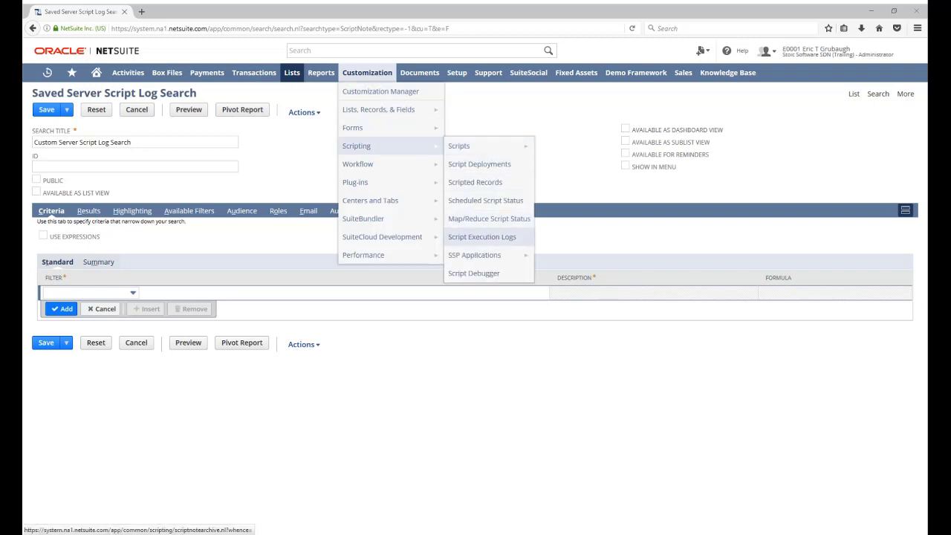
pyautogui.click(481, 236)
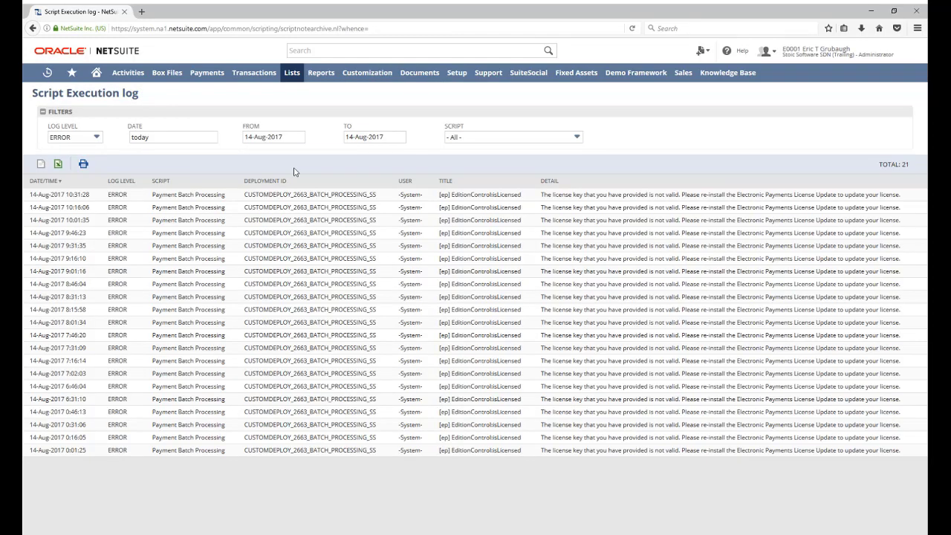
pyautogui.moveTo(309, 185)
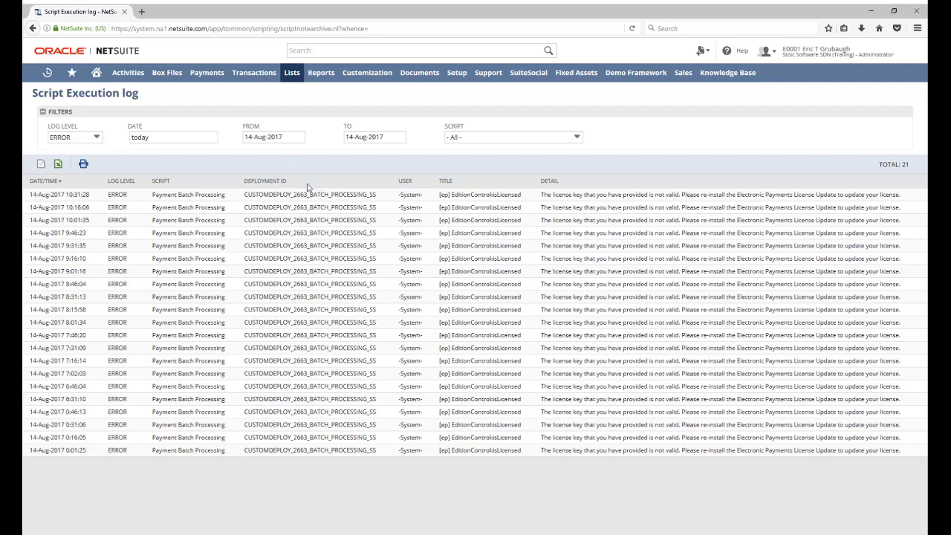
pyautogui.moveTo(95, 136)
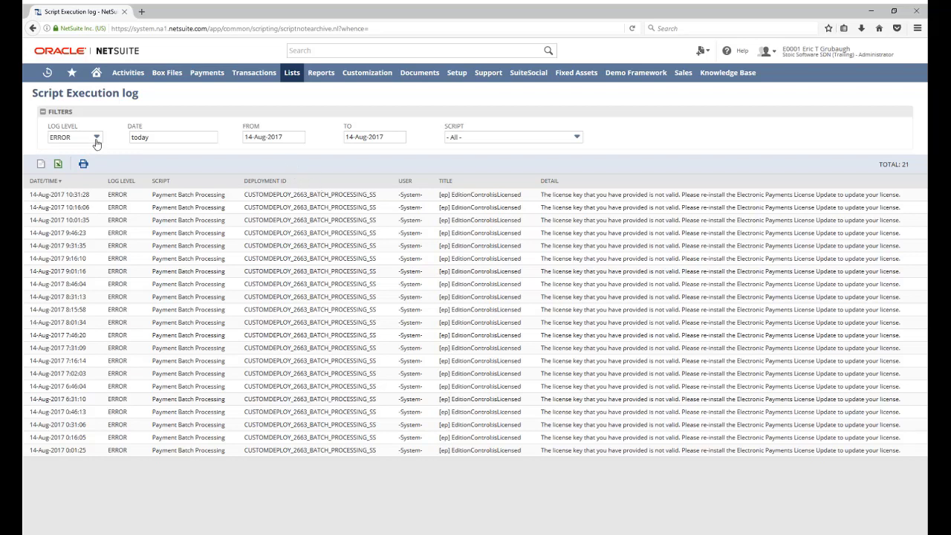
pyautogui.click(95, 136)
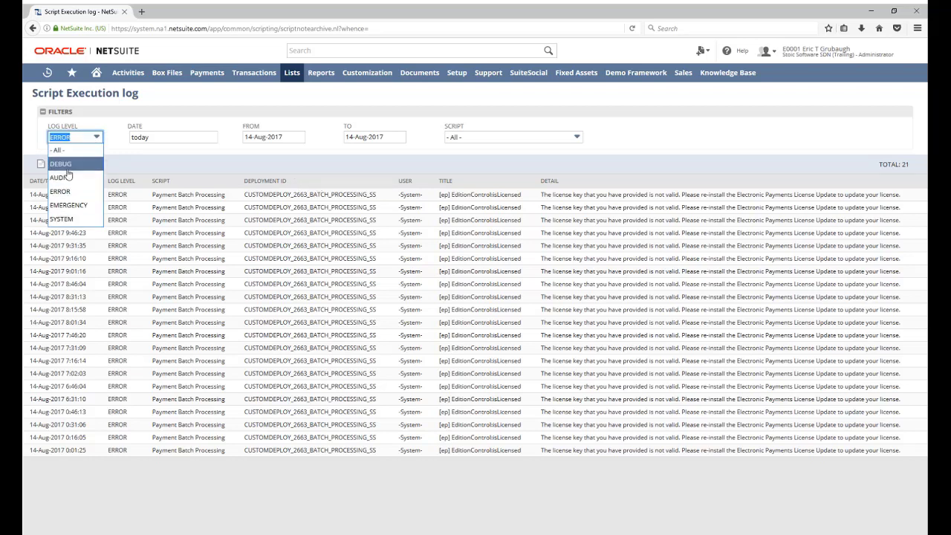
pyautogui.click(172, 136)
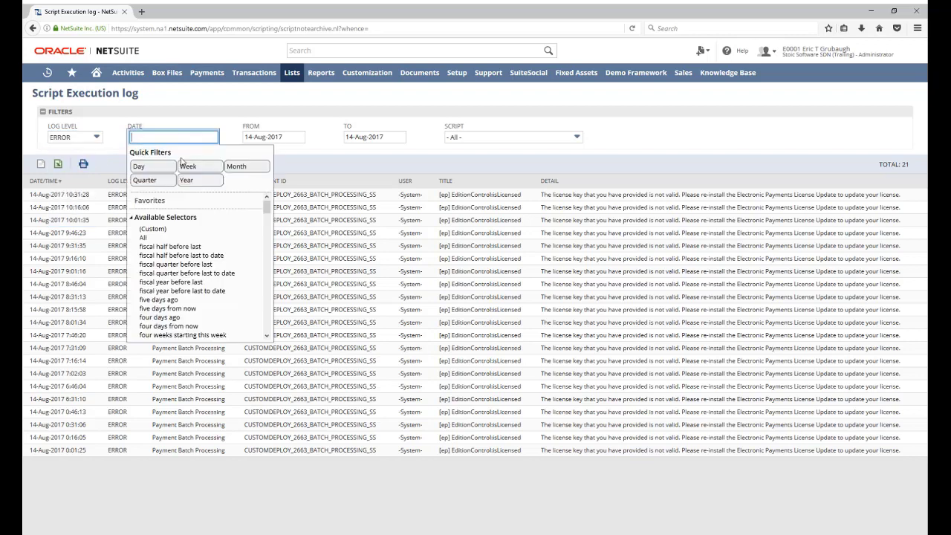
pyautogui.moveTo(227, 139)
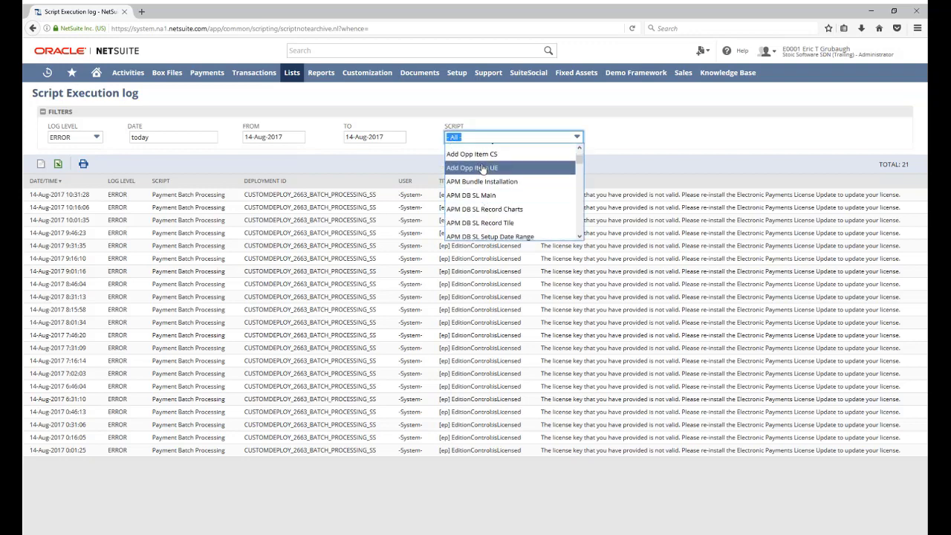
pyautogui.scroll(-3)
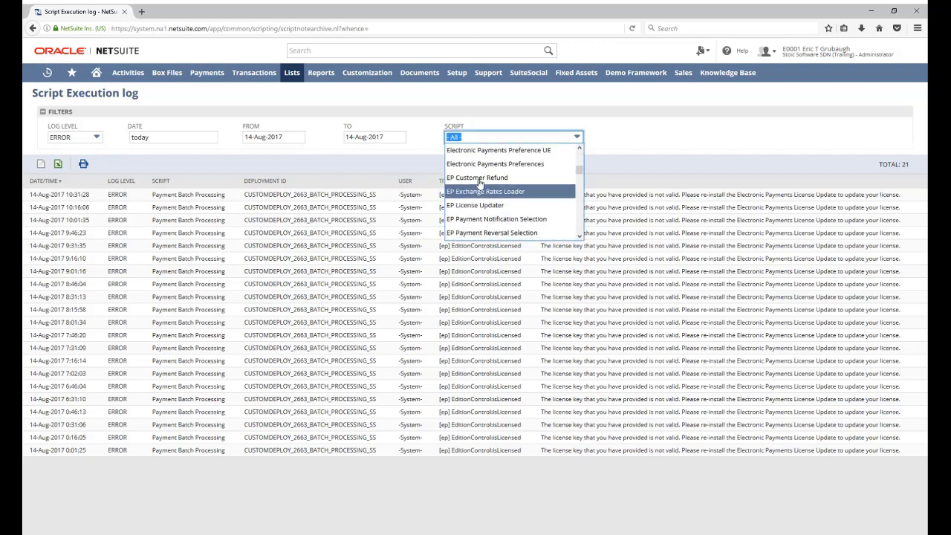